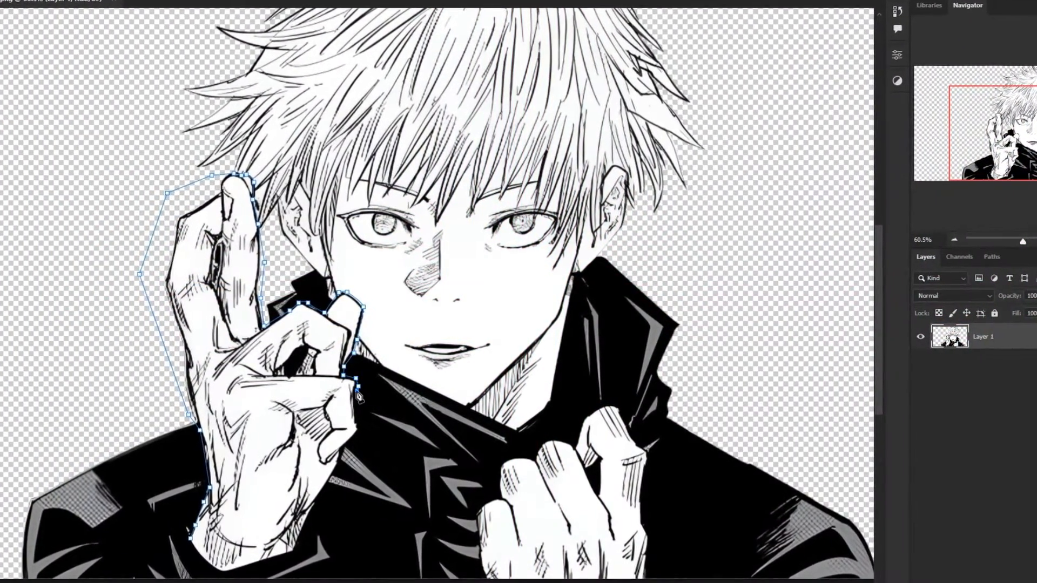
Convert the Pen path around Gojo's raised hand into a selection
key(Enter)
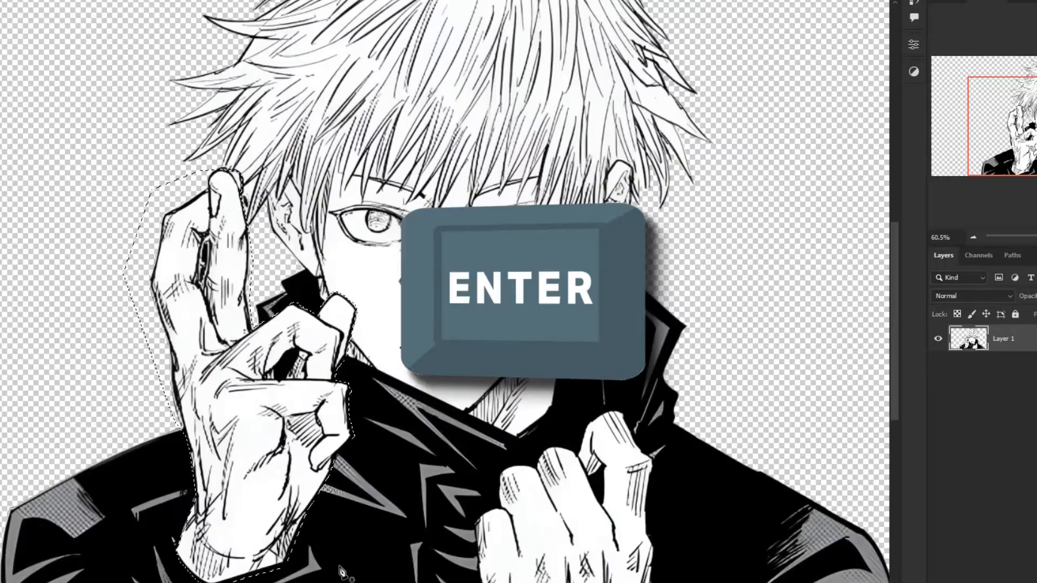
key(enter)
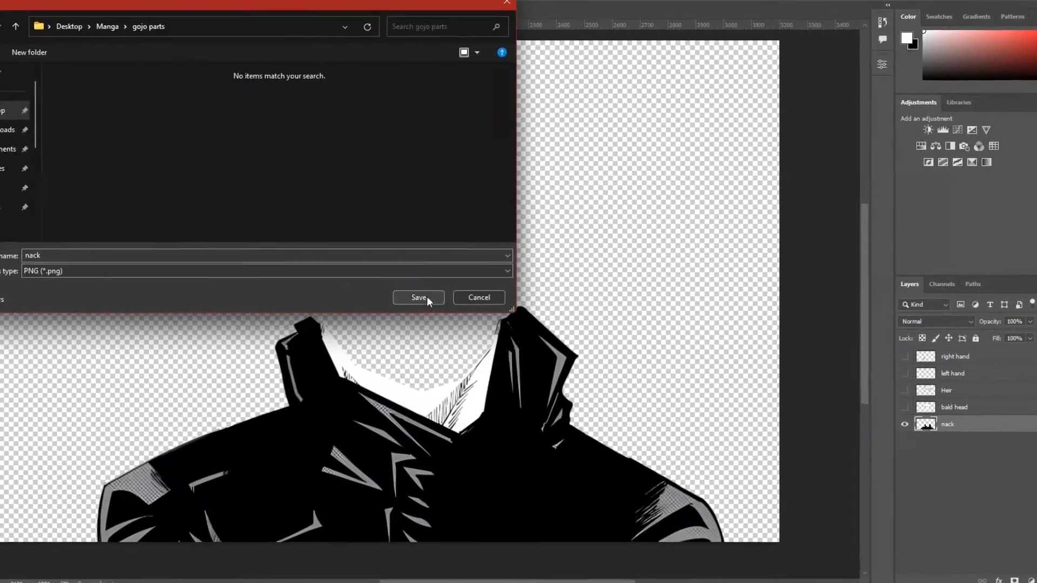
Save the nack layer as a PNG into Desktop > Manga > gojo parts
click(418, 297)
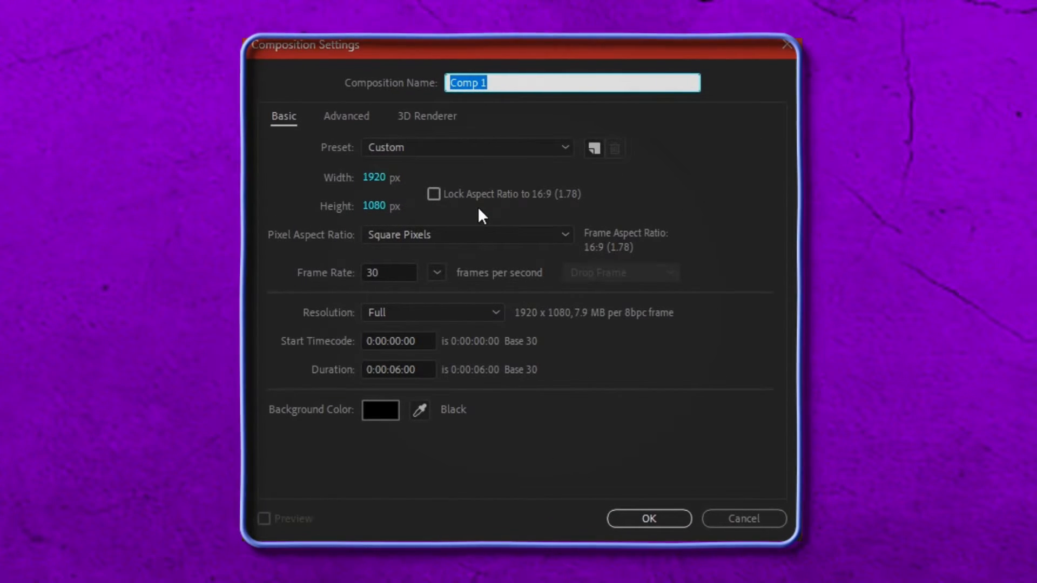
Create the 1920×1080, 30 fps Animation composition and show the transparency and guide grids
click(648, 519)
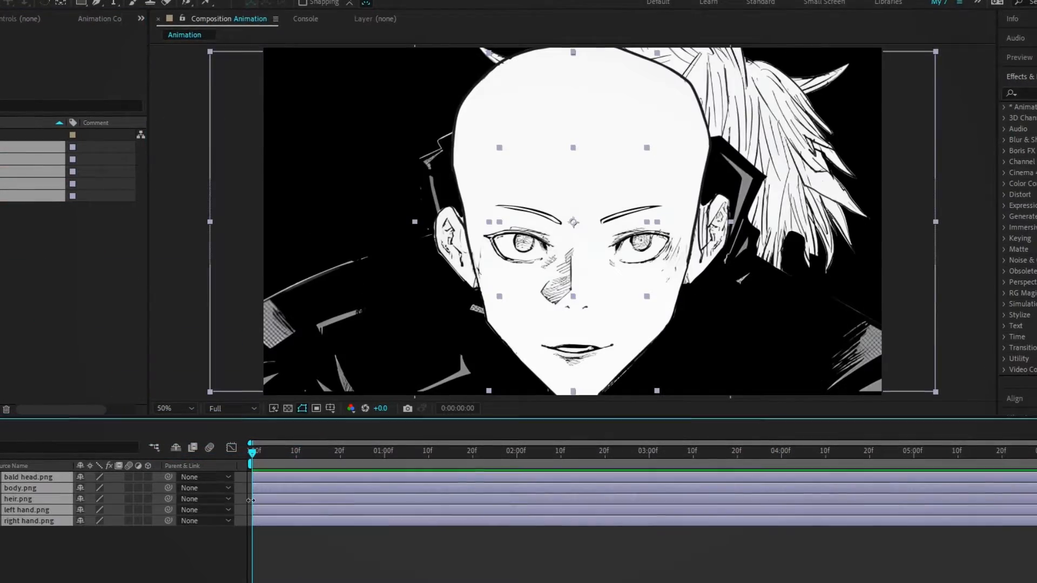
click(284, 409)
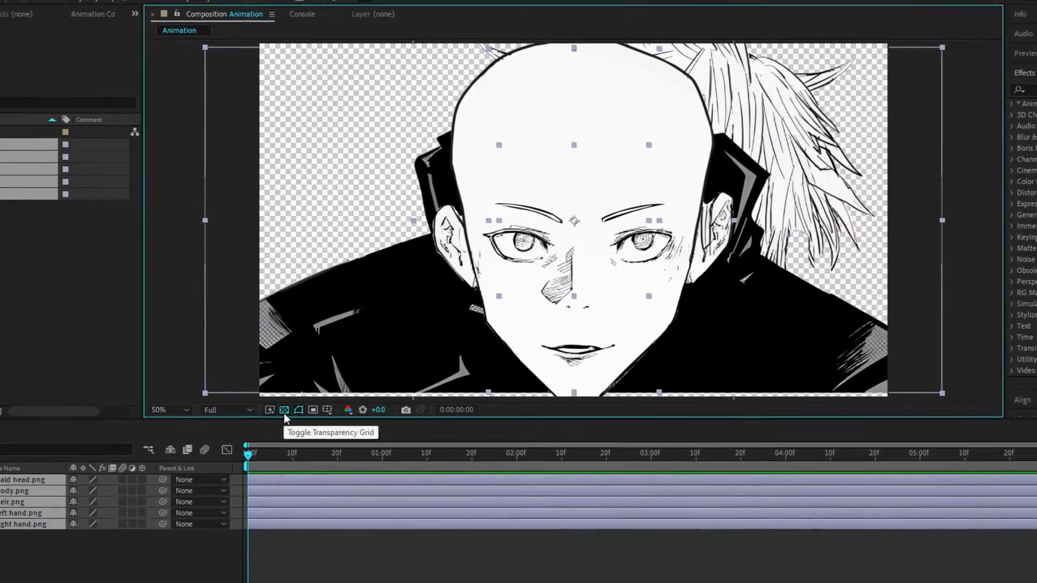
click(298, 410)
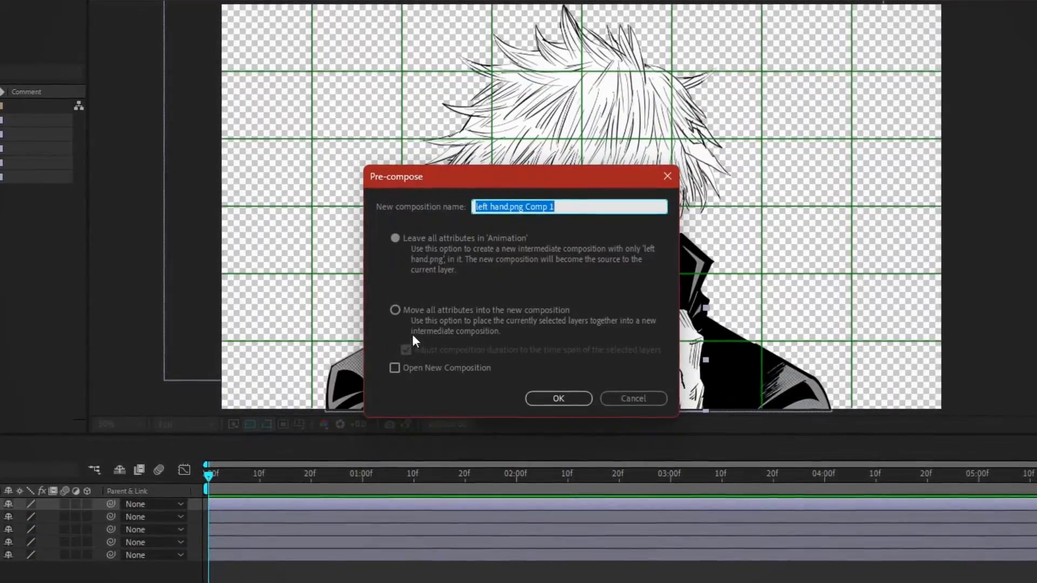
Pre-compose the left hand and body layers, moving all attributes into each new composition
click(558, 398)
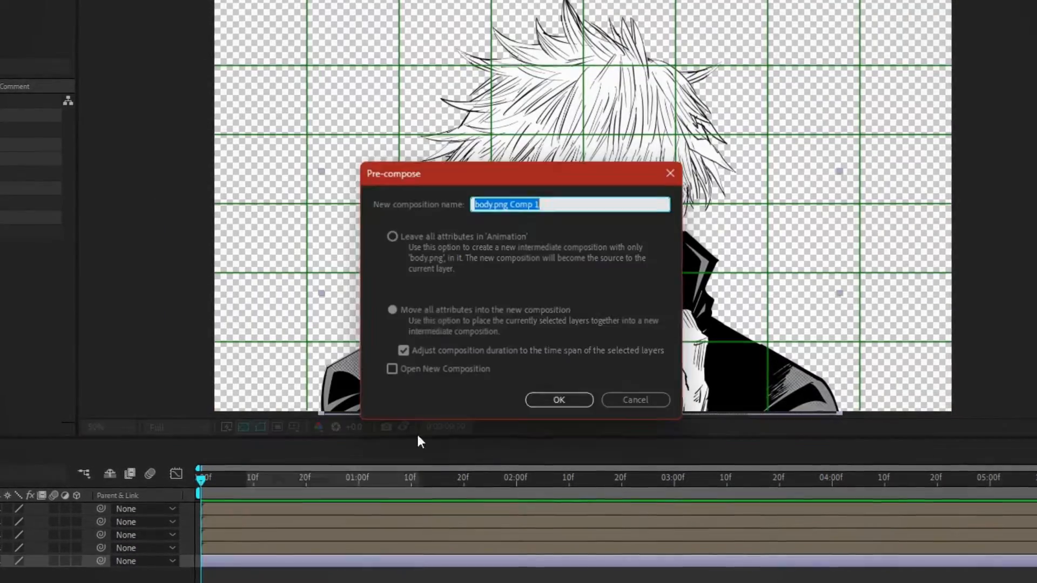
click(558, 400)
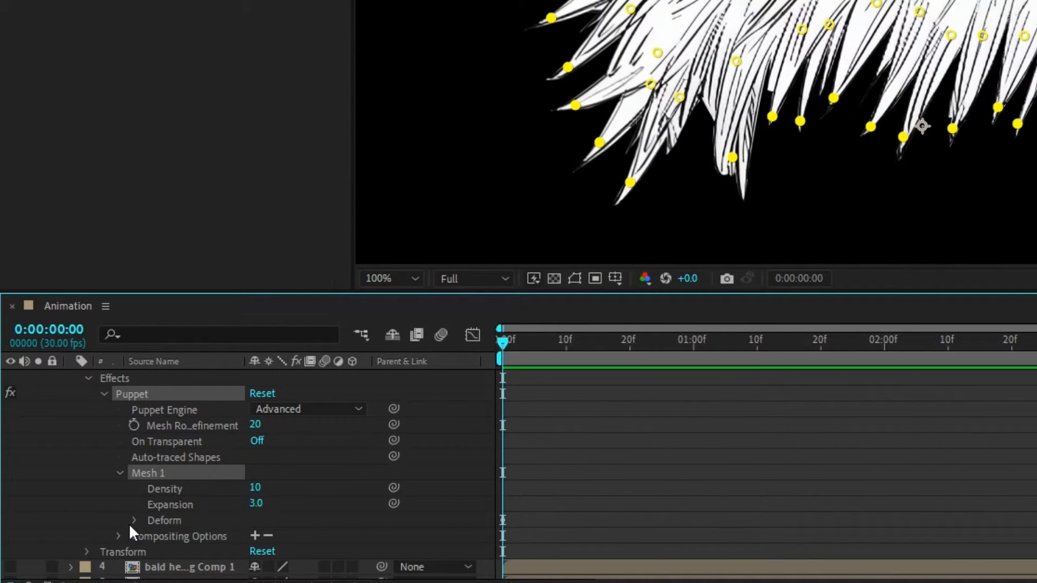
Expand Puppet > Mesh 1 > Deform and select the hair's puppet pins
click(134, 520)
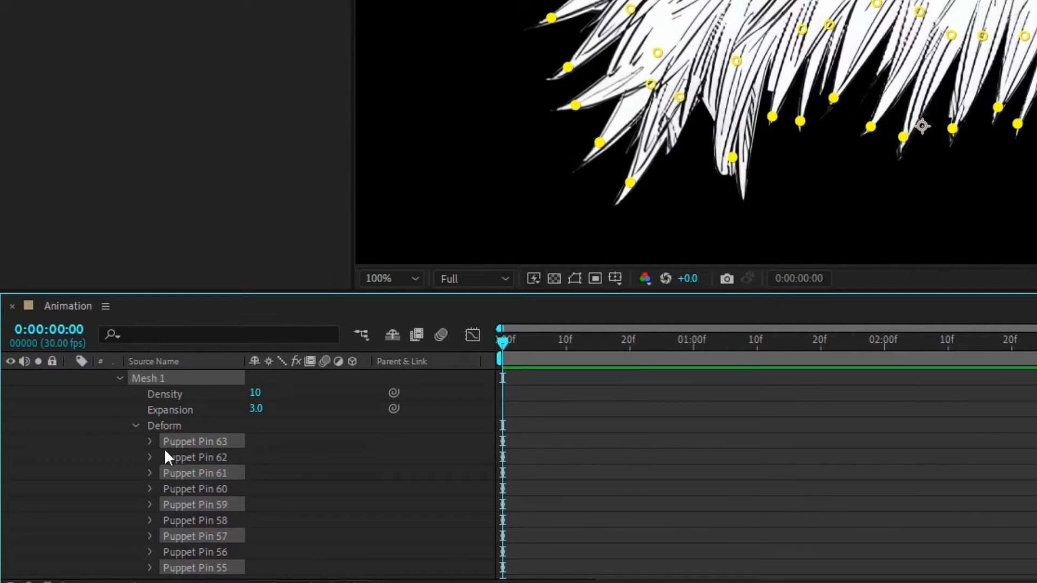
click(150, 441)
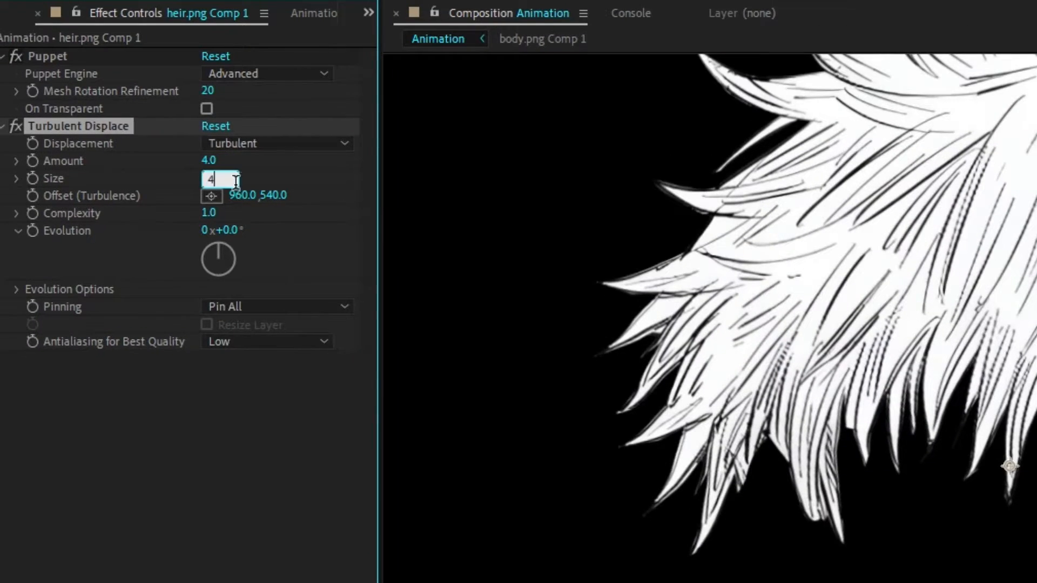
Set the hair's Turbulent Displace size to 42
text(42)
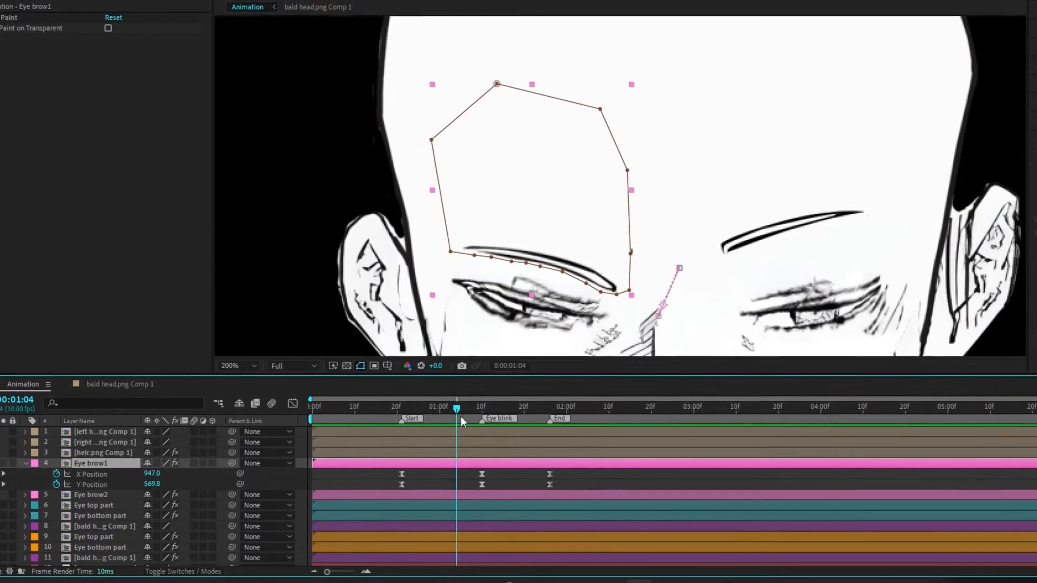
Scrub through the blink markers to check the Eye brow1 position animation
drag(456, 409, 468, 409)
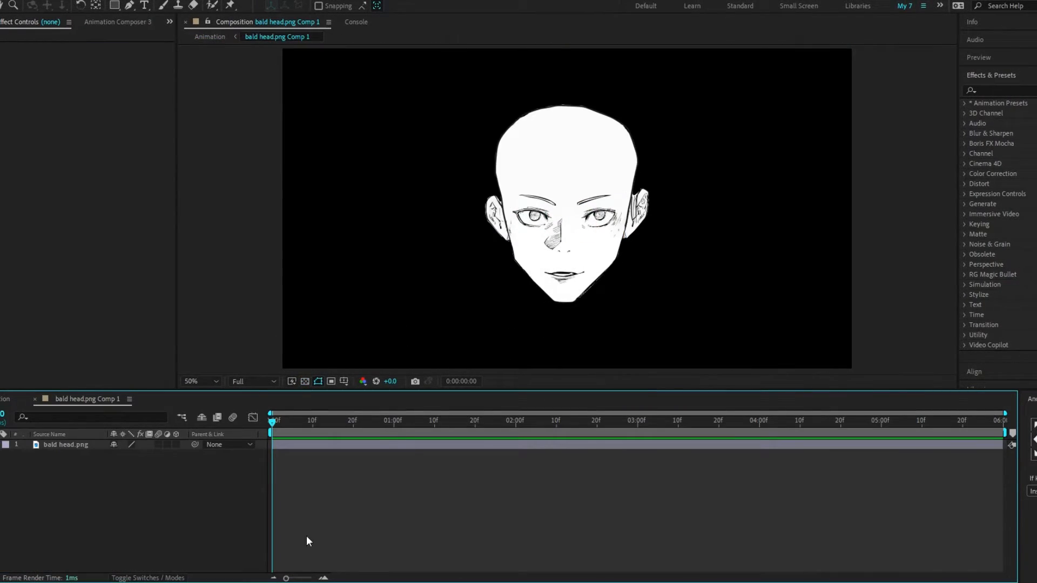
Find the Tint effect and paint the bald head's skin peach with the Brush in Normal mode
text(tint)
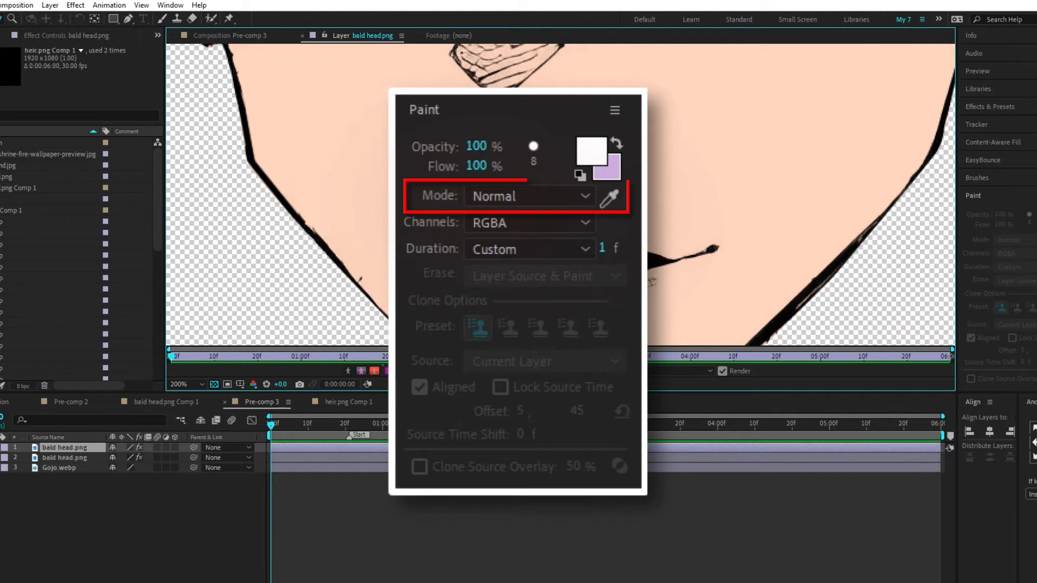
click(592, 149)
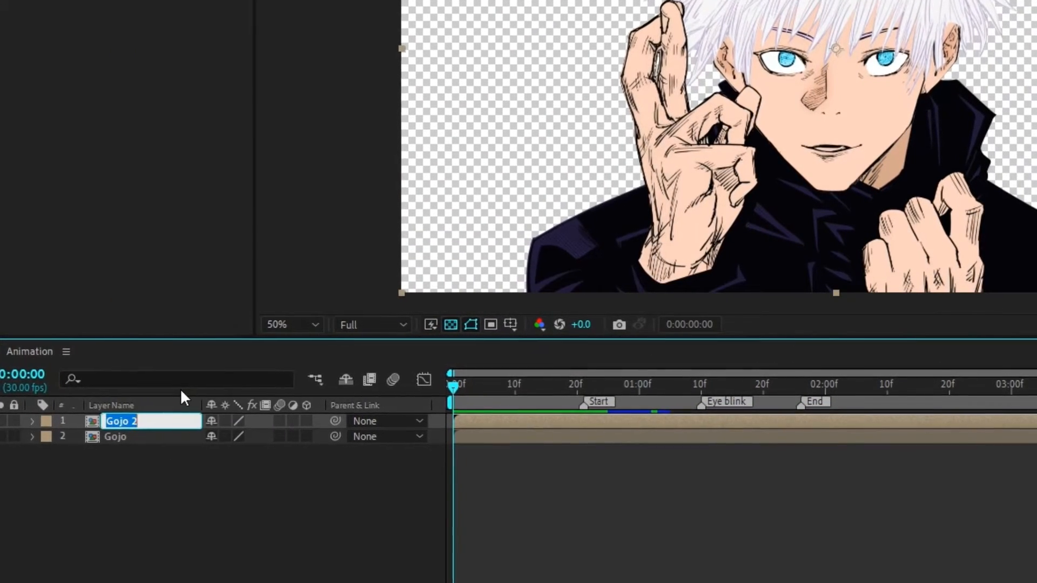
Rename the duplicate to Shadow, set Drop Shadow to Shadow Only and take its matte from Gojo
text(Shadow)
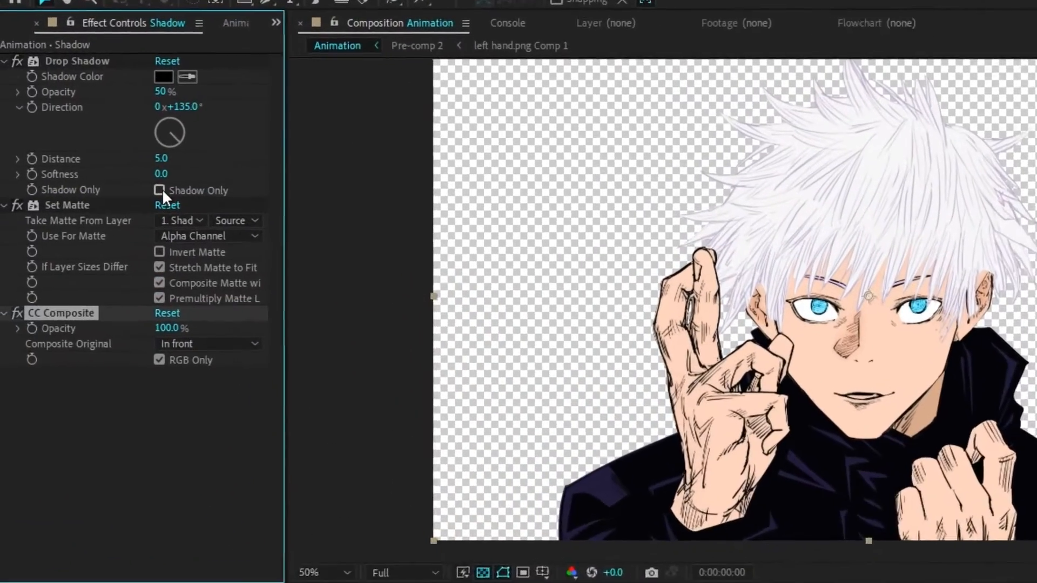
click(159, 190)
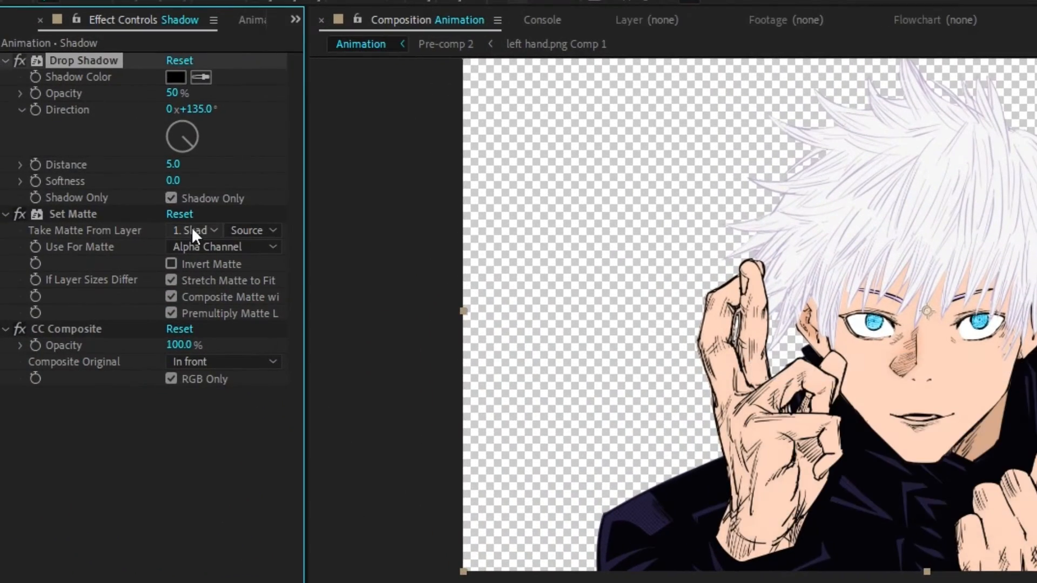
click(194, 230)
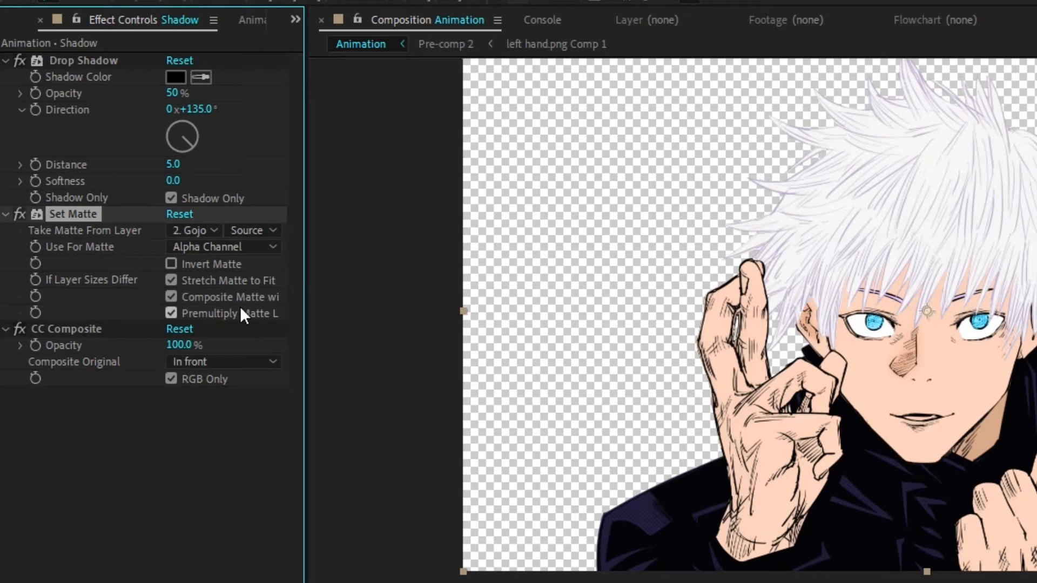
click(223, 362)
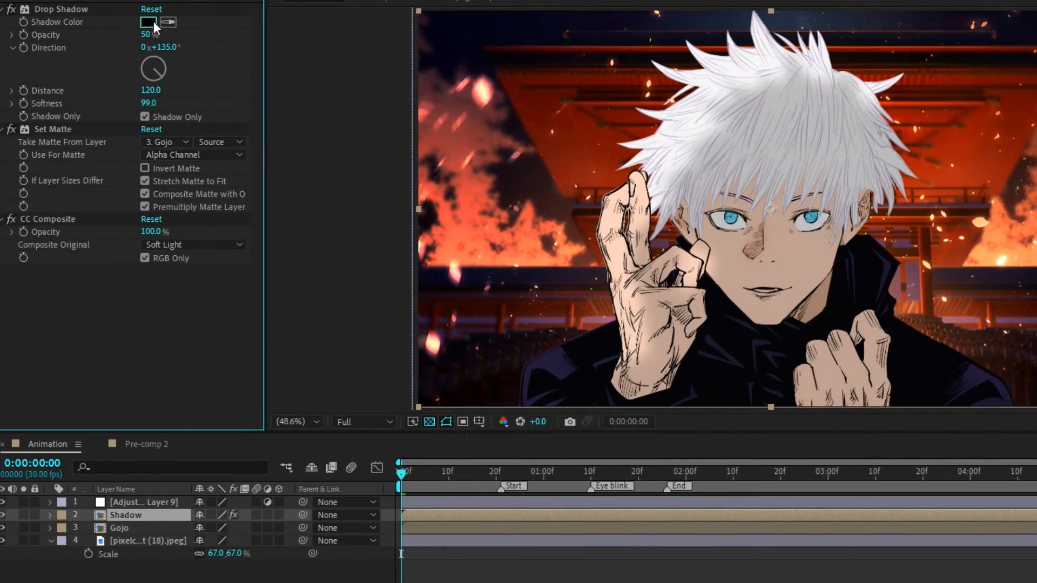
Choose a new Shadow Color for Gojo's drop shadow
click(149, 23)
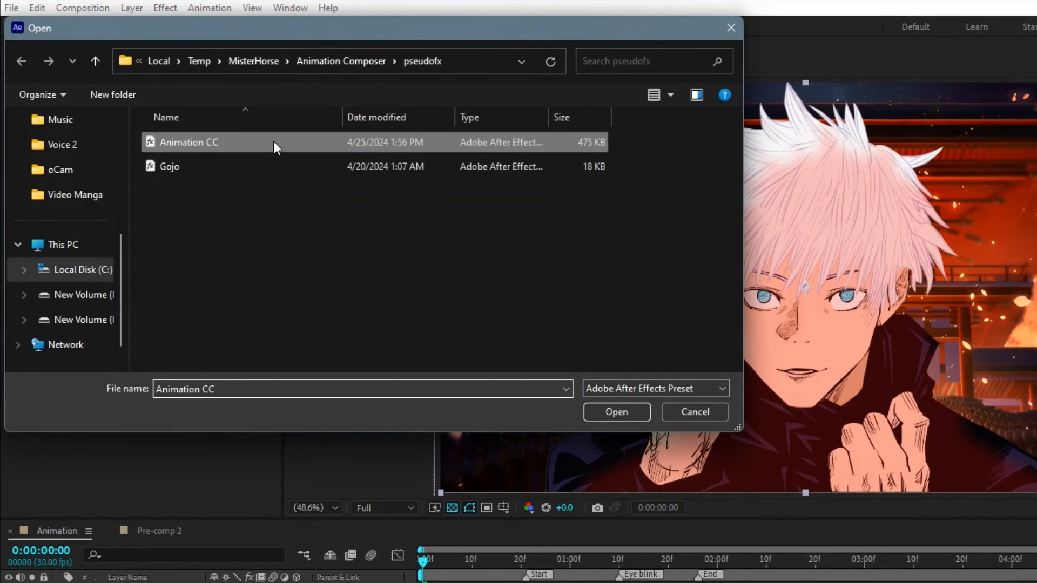
Apply the Animation CC cinematic colour-grade preset to the whole composition
click(615, 412)
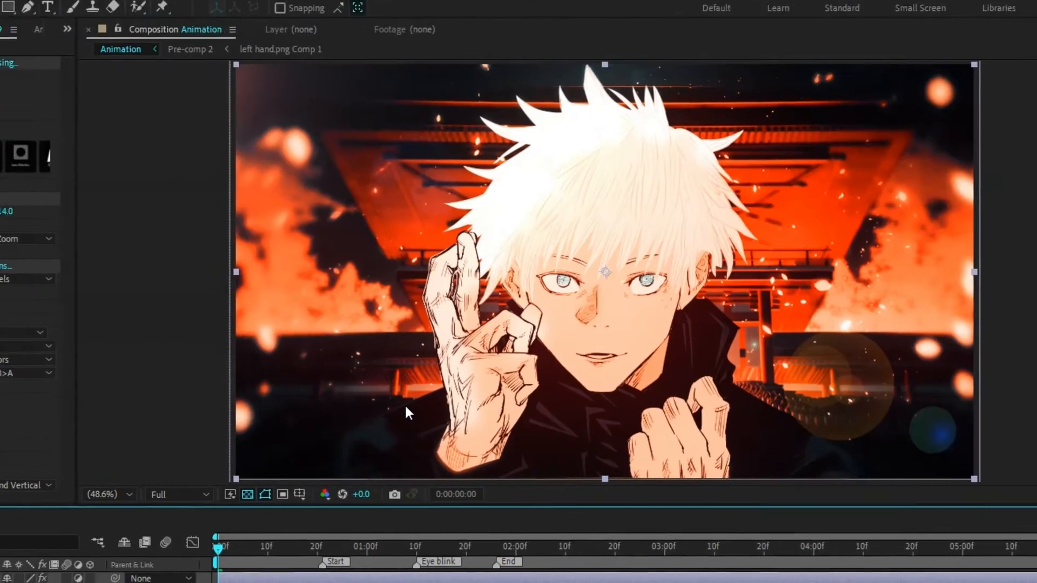